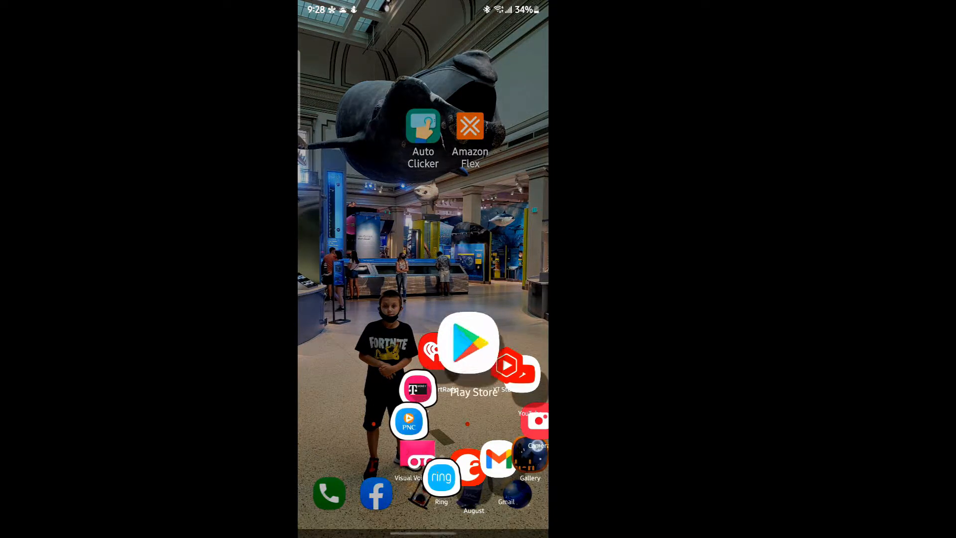
Search Play Store for 'auto clicker' and open NVQ Std's Auto Clicker listing.
{"action": "left_click", "coordinate": [468, 343]}
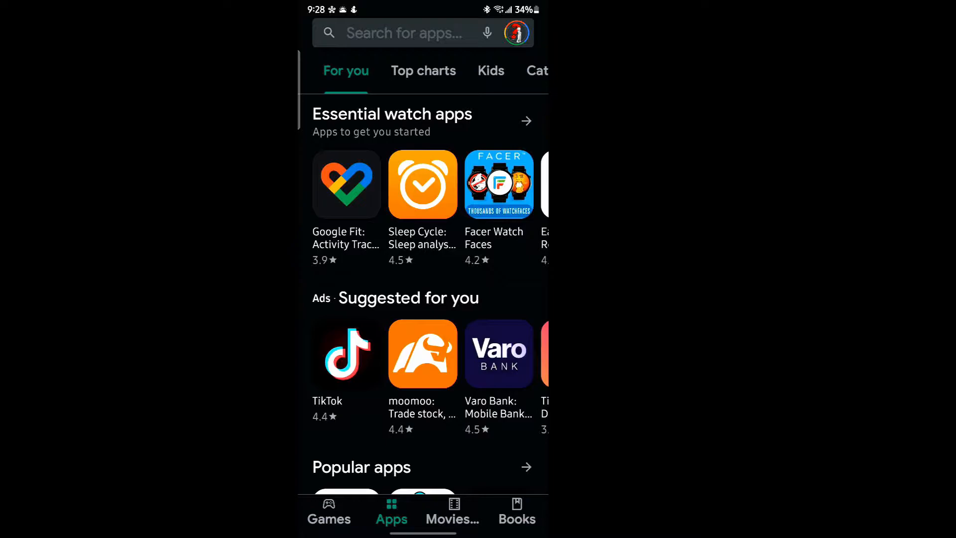
{"action": "type", "text": "auto clicker"}
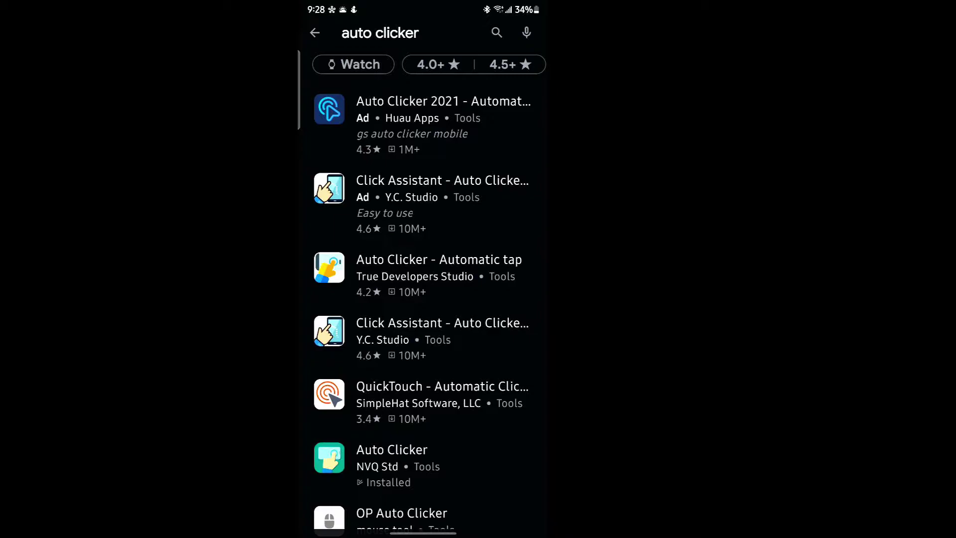
{"action": "left_click", "coordinate": [391, 456]}
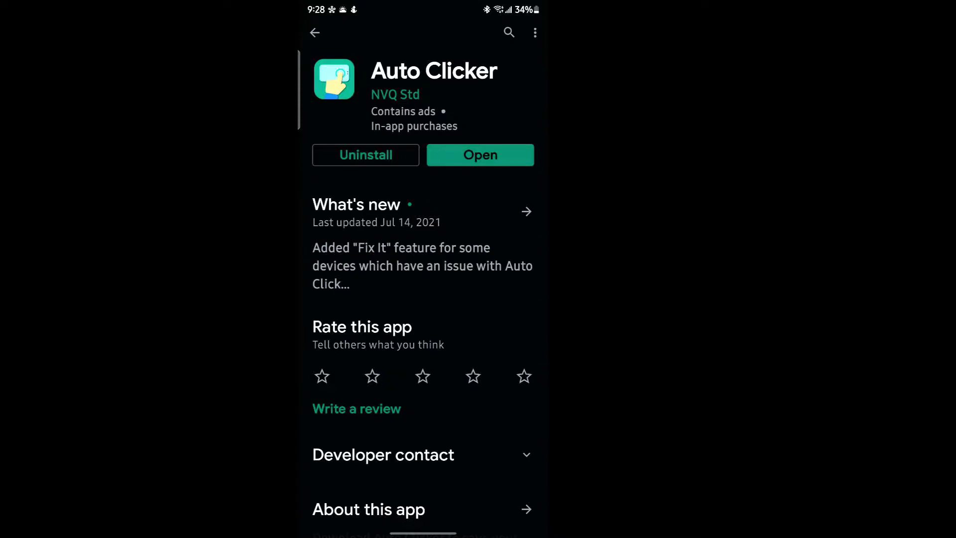
Launch Auto Clicker and reach the installed accessibility services list in Settings.
{"action": "left_click", "coordinate": [480, 154]}
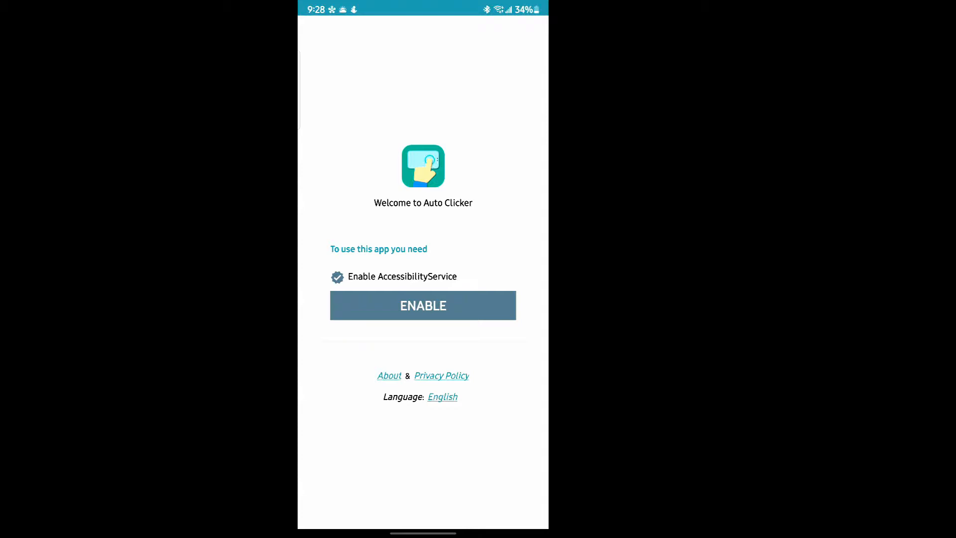
{"action": "left_click", "coordinate": [422, 306]}
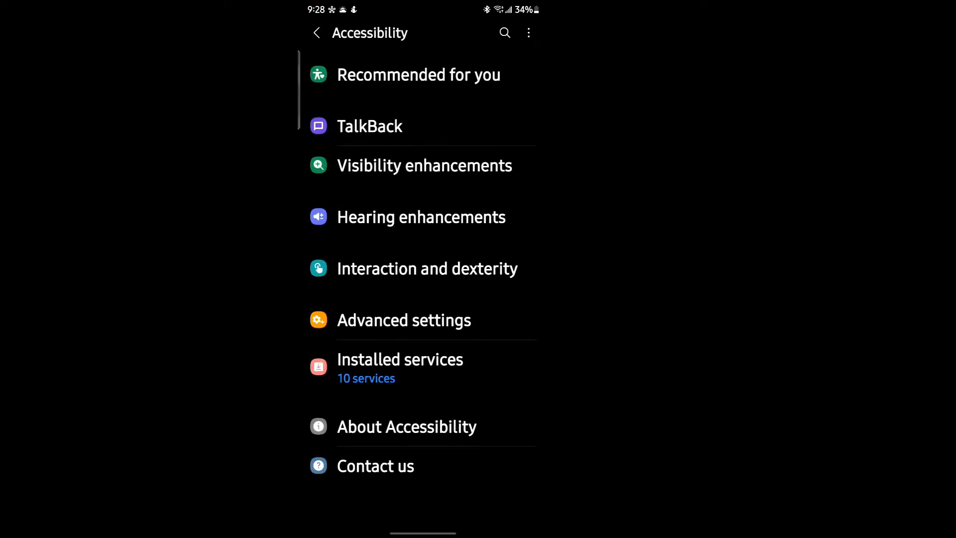
{"action": "left_click", "coordinate": [400, 368]}
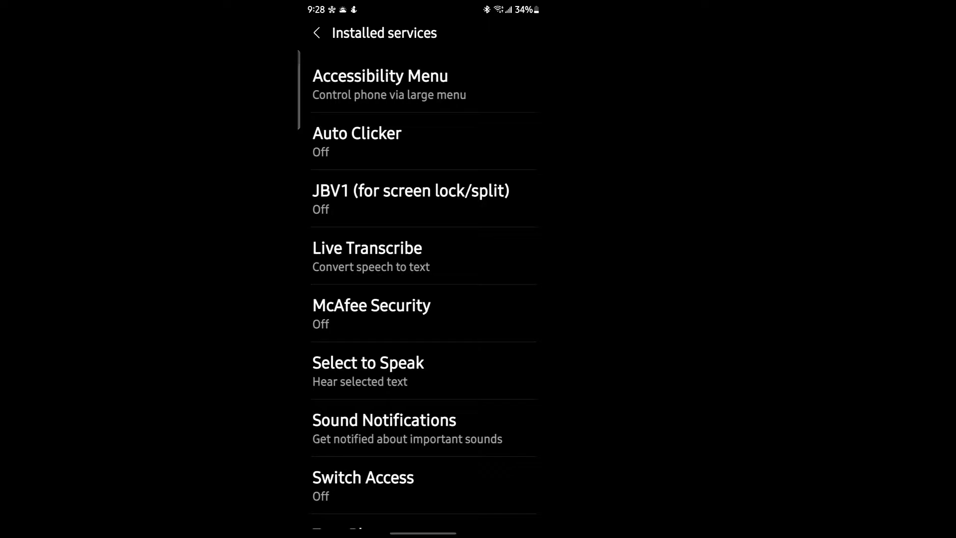
Switch the Auto Clicker service on and allow it full control of the phone.
{"action": "left_click", "coordinate": [357, 133]}
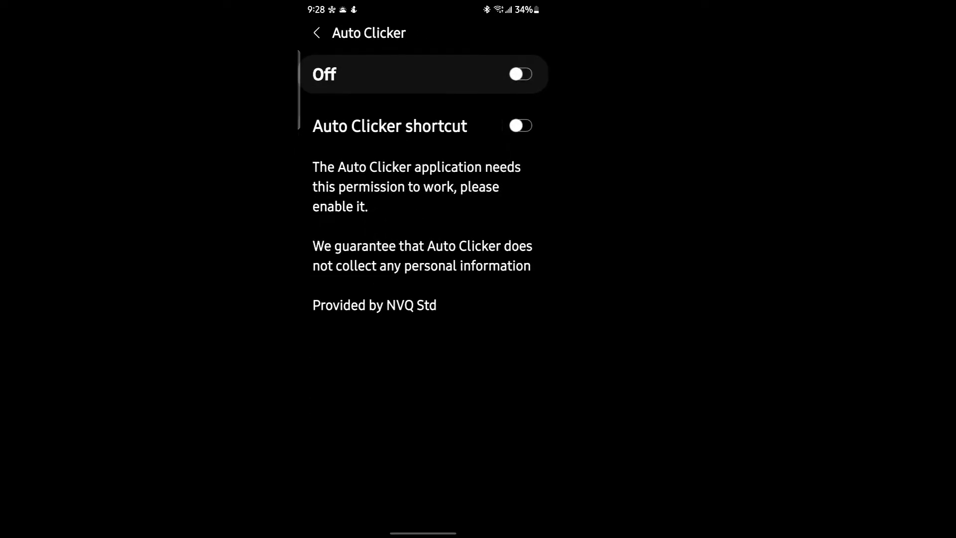
{"action": "left_click", "coordinate": [521, 73]}
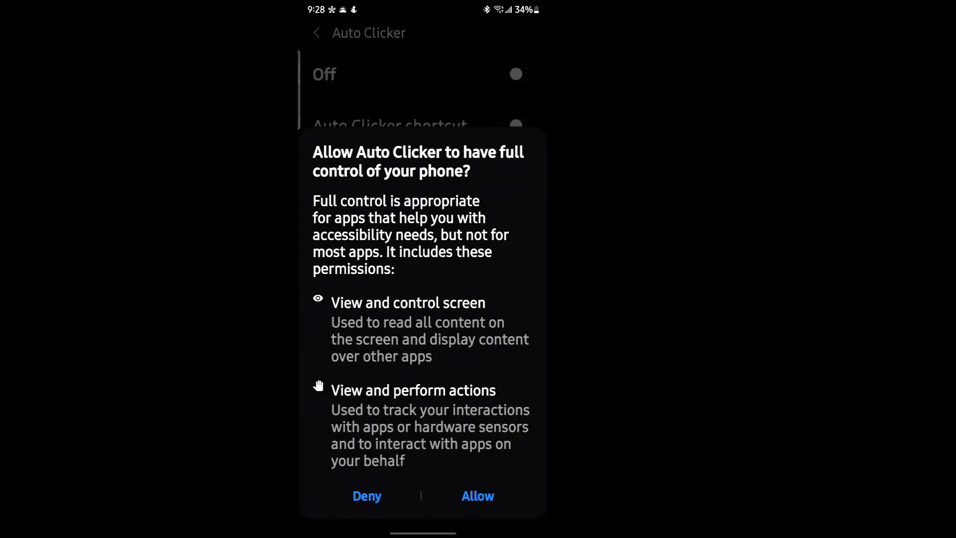
{"action": "left_click", "coordinate": [478, 496]}
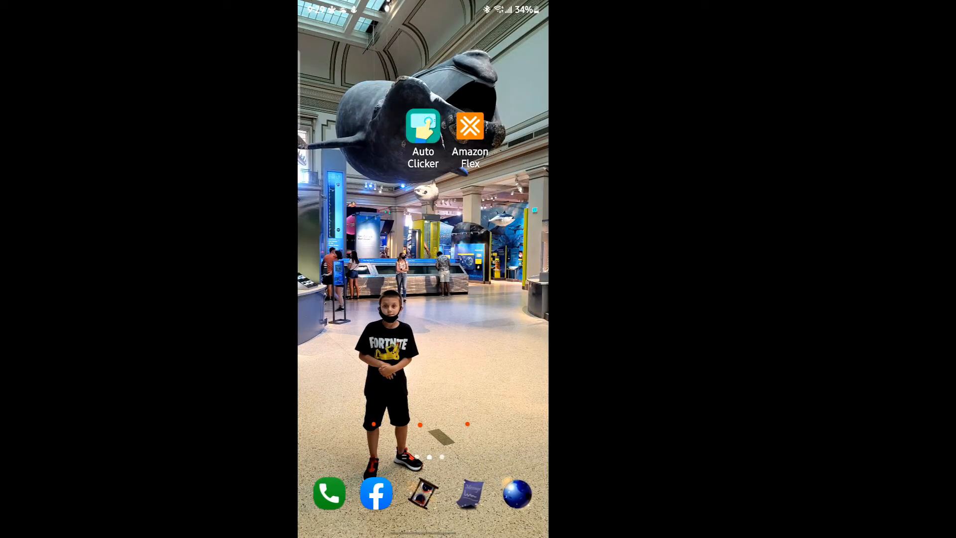
Start Auto Clicker's floating toolbar from the home screen, then launch Amazon Flex.
{"action": "left_click", "coordinate": [422, 126]}
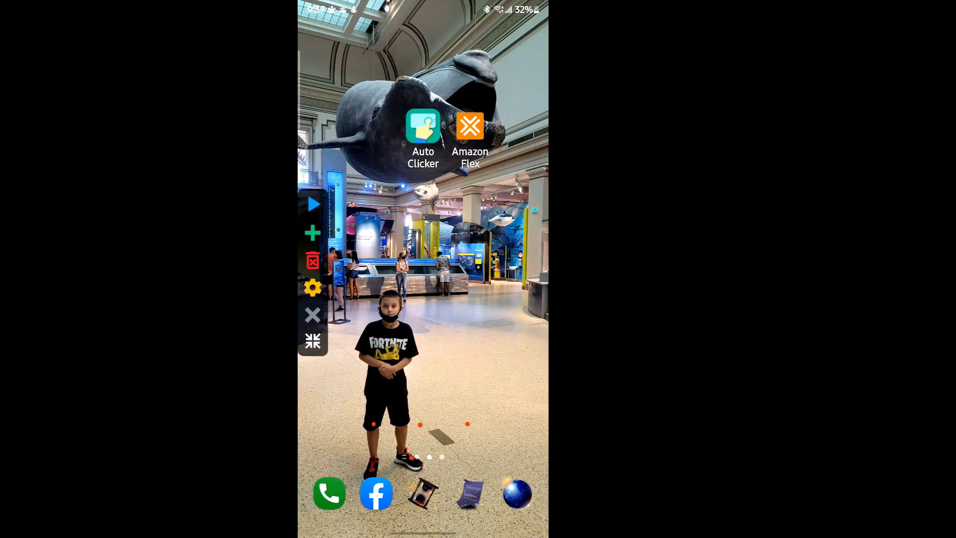
{"action": "left_click", "coordinate": [470, 126]}
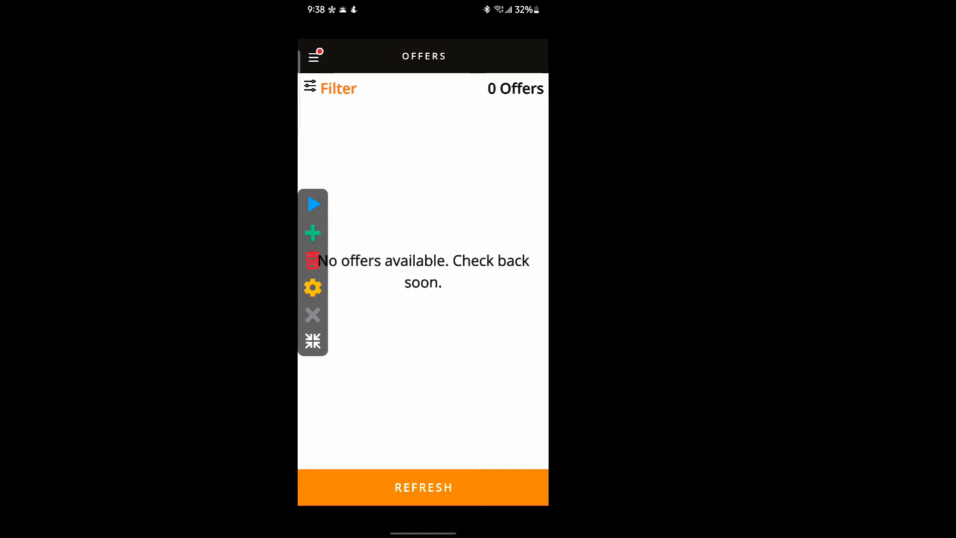
Add a tap target over the Offers REFRESH spot and start the clicker.
{"action": "left_click", "coordinate": [424, 272]}
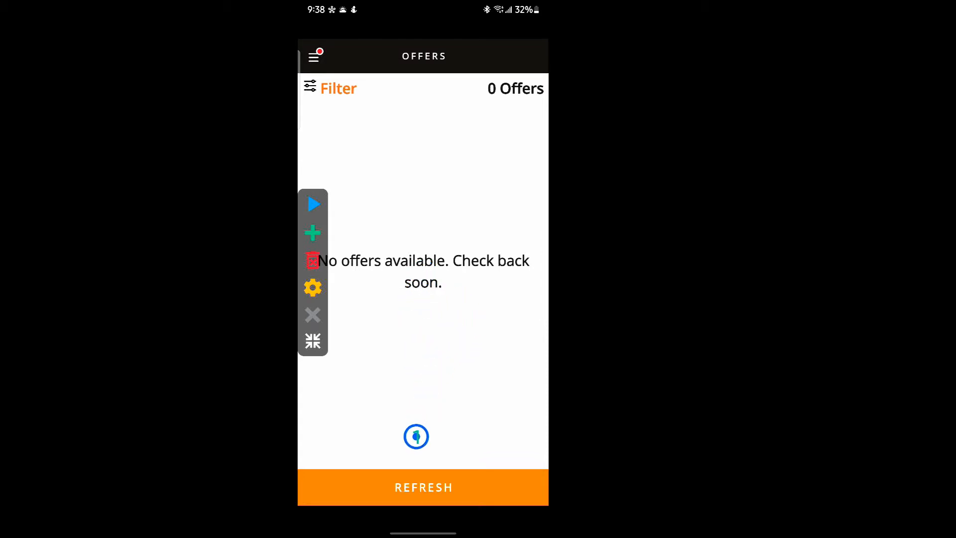
{"action": "left_click", "coordinate": [402, 488]}
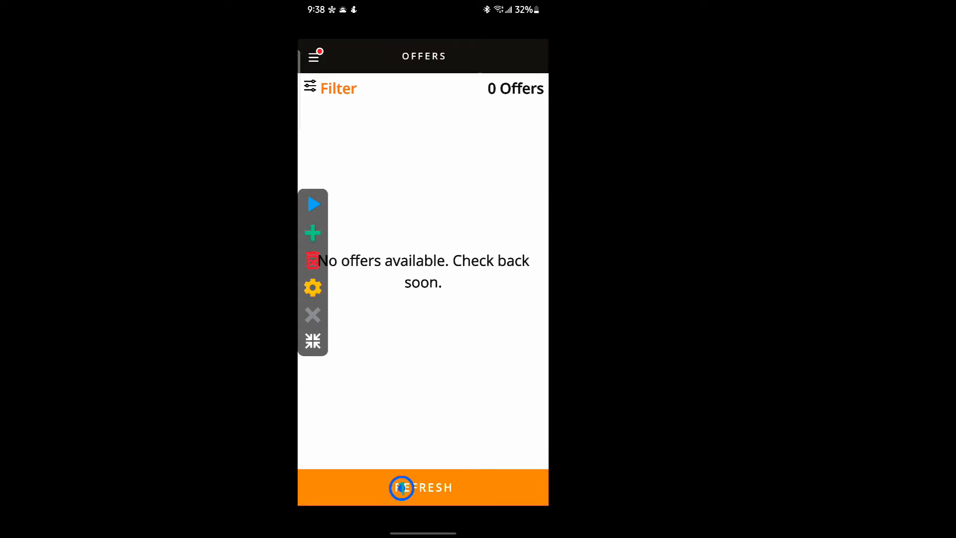
{"action": "left_click", "coordinate": [312, 204]}
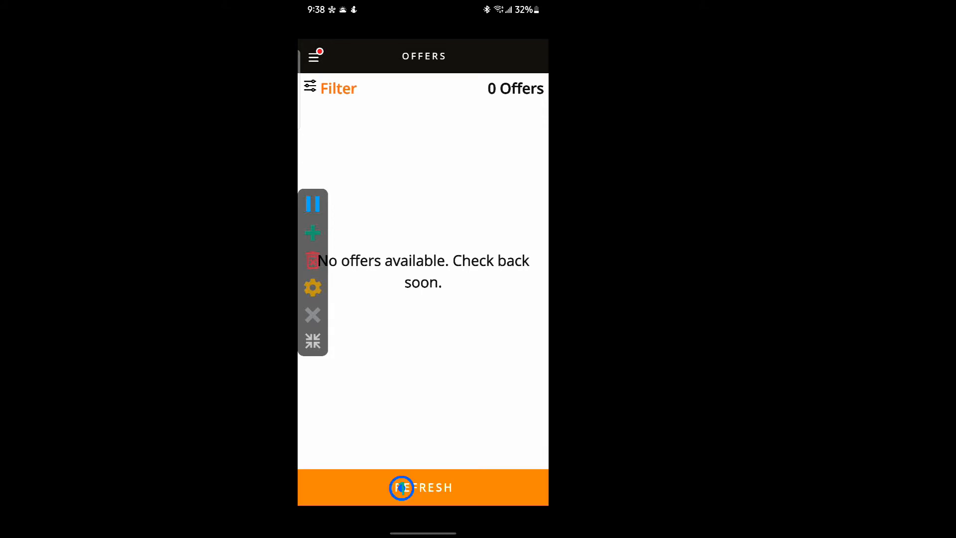
Let the target tap REFRESH repeatedly on the Offers screen, then pause the clicker.
{"action": "left_click", "coordinate": [401, 488]}
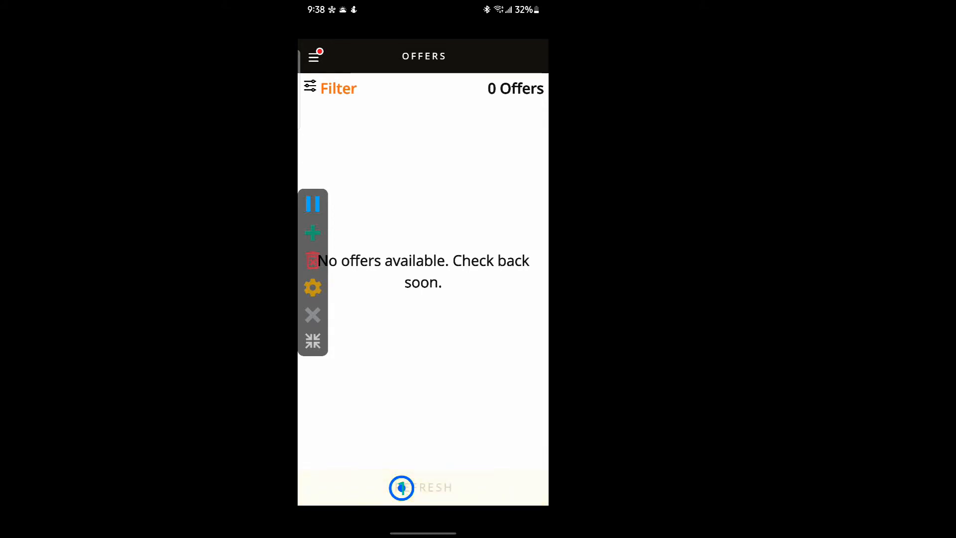
{"action": "left_click", "coordinate": [401, 488]}
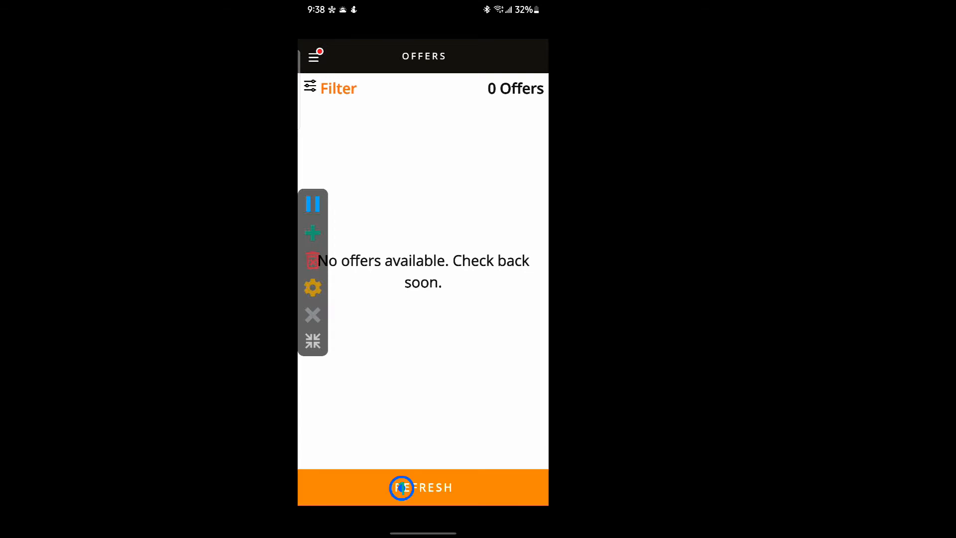
{"action": "left_click", "coordinate": [402, 488]}
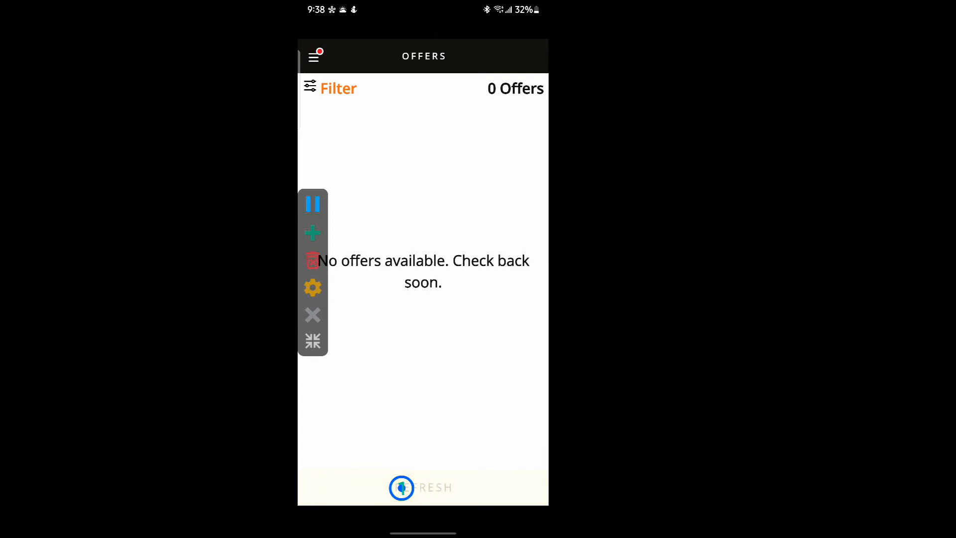
{"action": "left_click", "coordinate": [402, 488]}
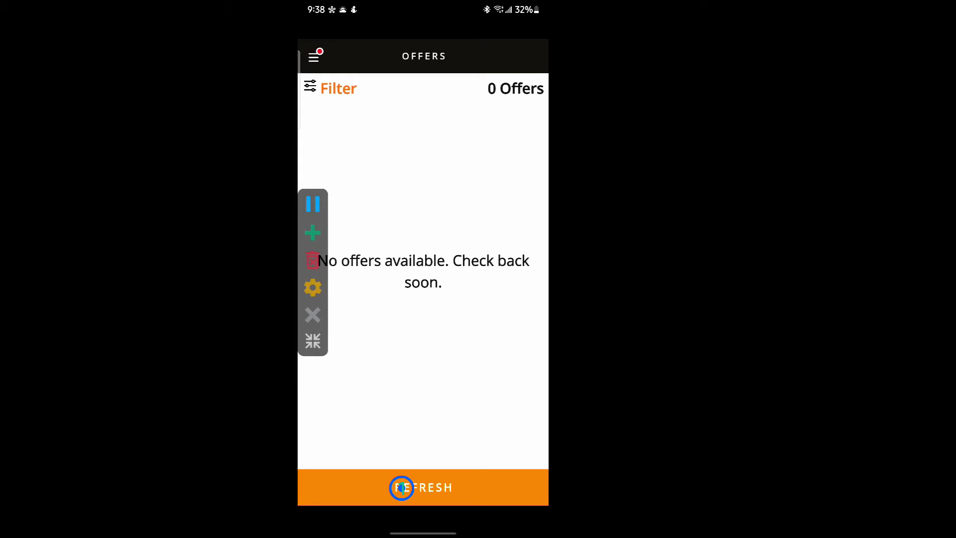
{"action": "left_click", "coordinate": [402, 488]}
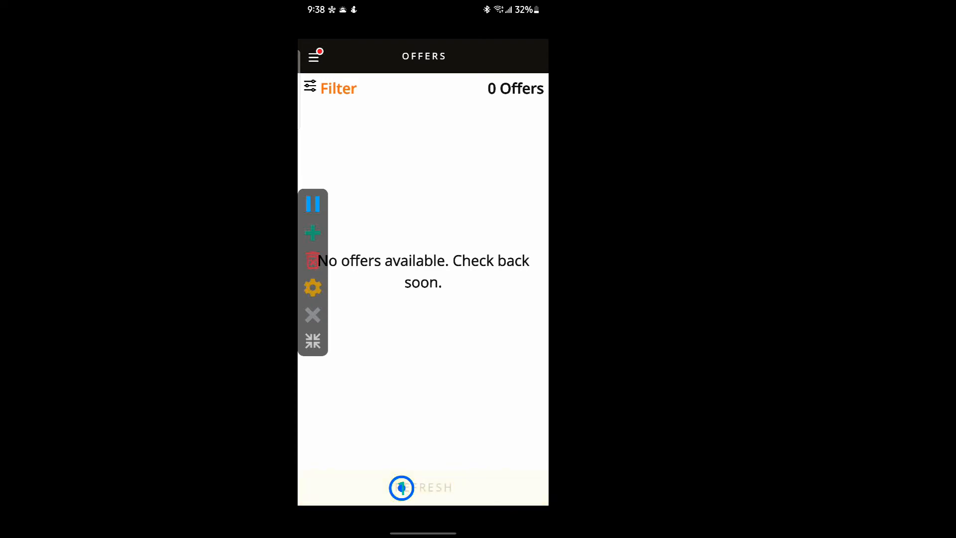
{"action": "left_click", "coordinate": [401, 489]}
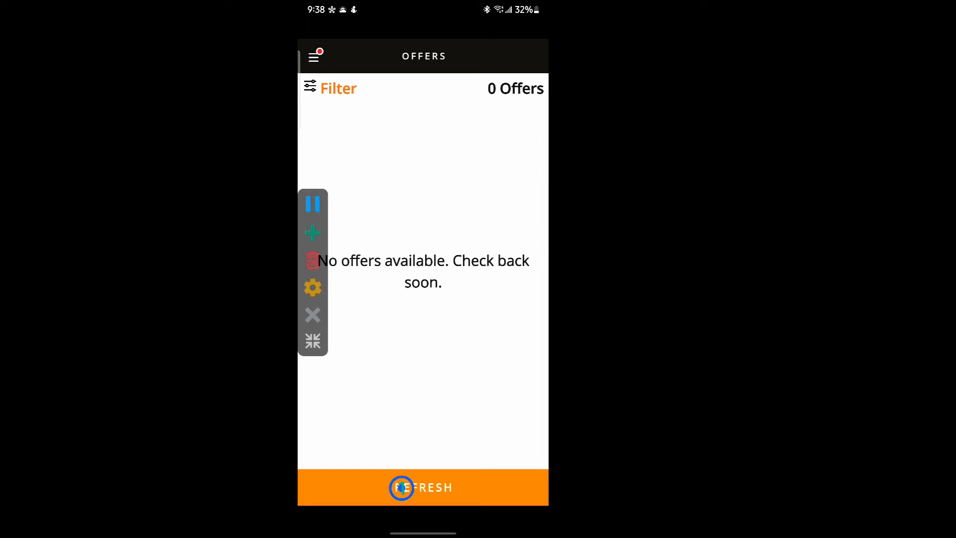
{"action": "left_click", "coordinate": [313, 203]}
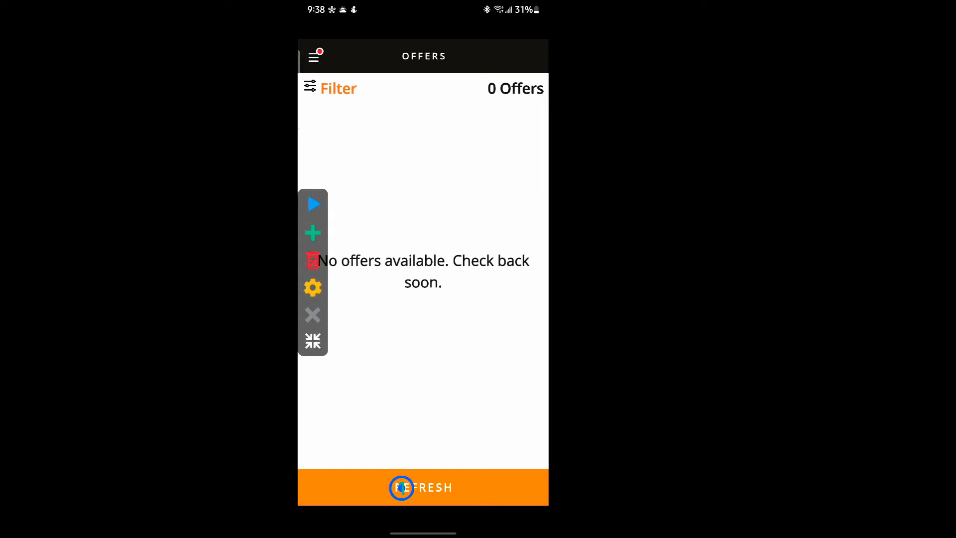